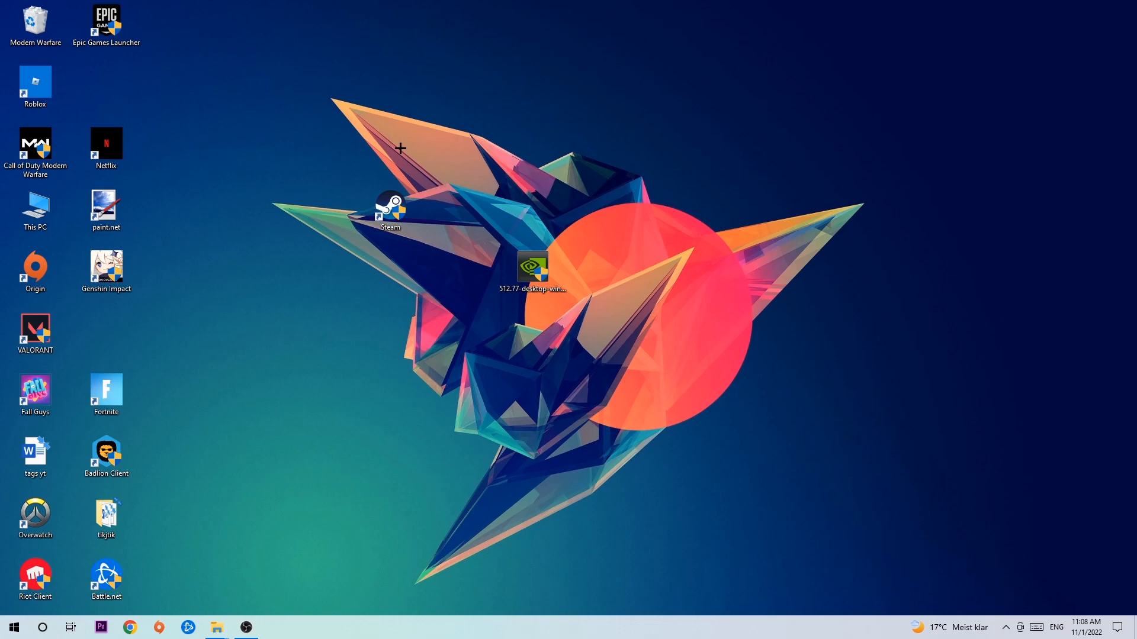
{"action": "mouse_move", "coordinate": [398, 148]}
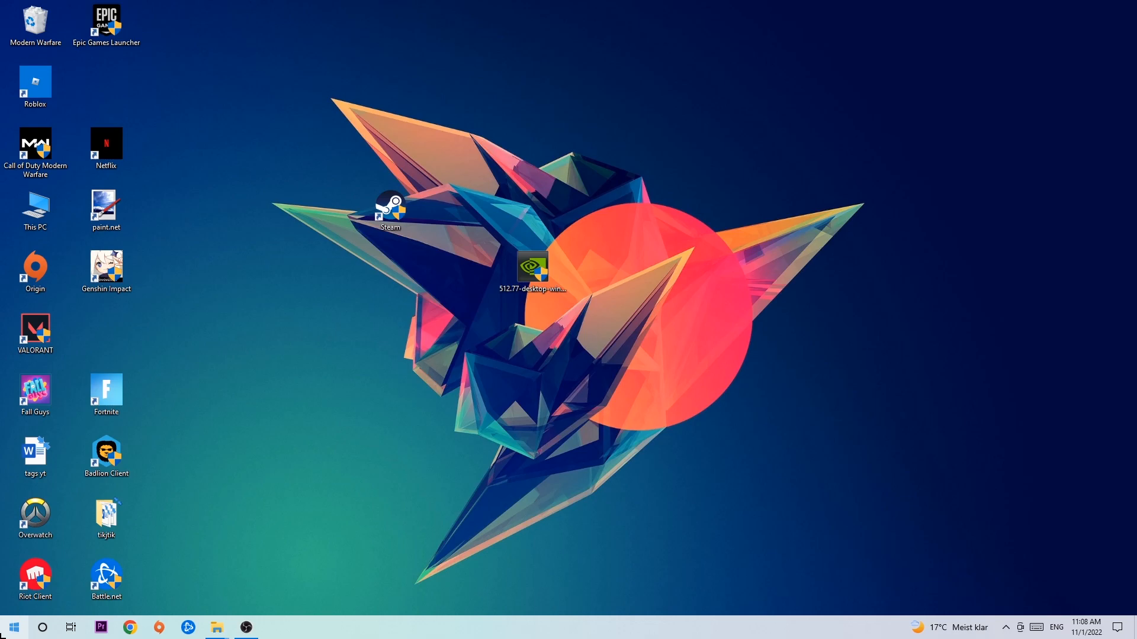
Step: Open the Start menu to reach the installed apps list
{"action": "left_click", "coordinate": [13, 628]}
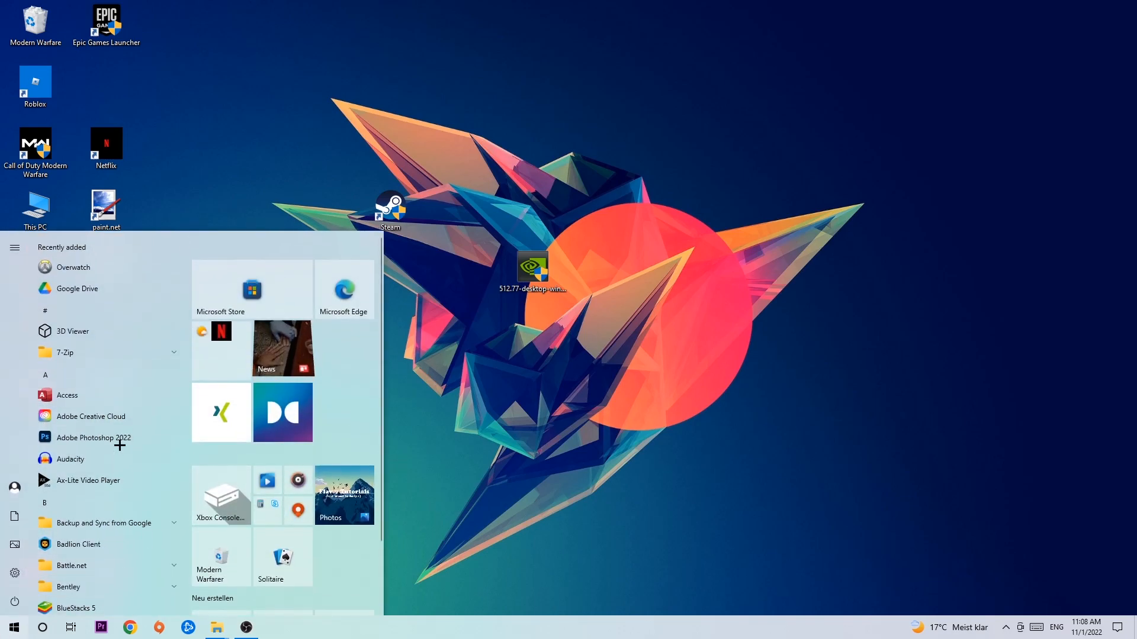
{"action": "mouse_move", "coordinate": [220, 412]}
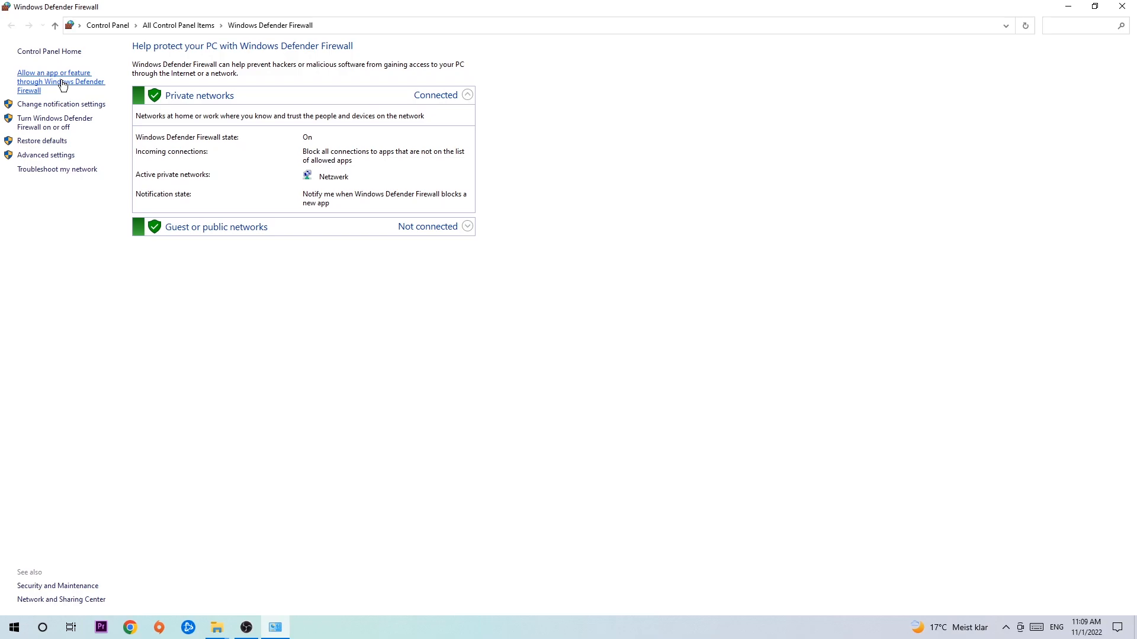
Step: Open the Allowed apps list and unlock it with Change settings
{"action": "left_click", "coordinate": [61, 82]}
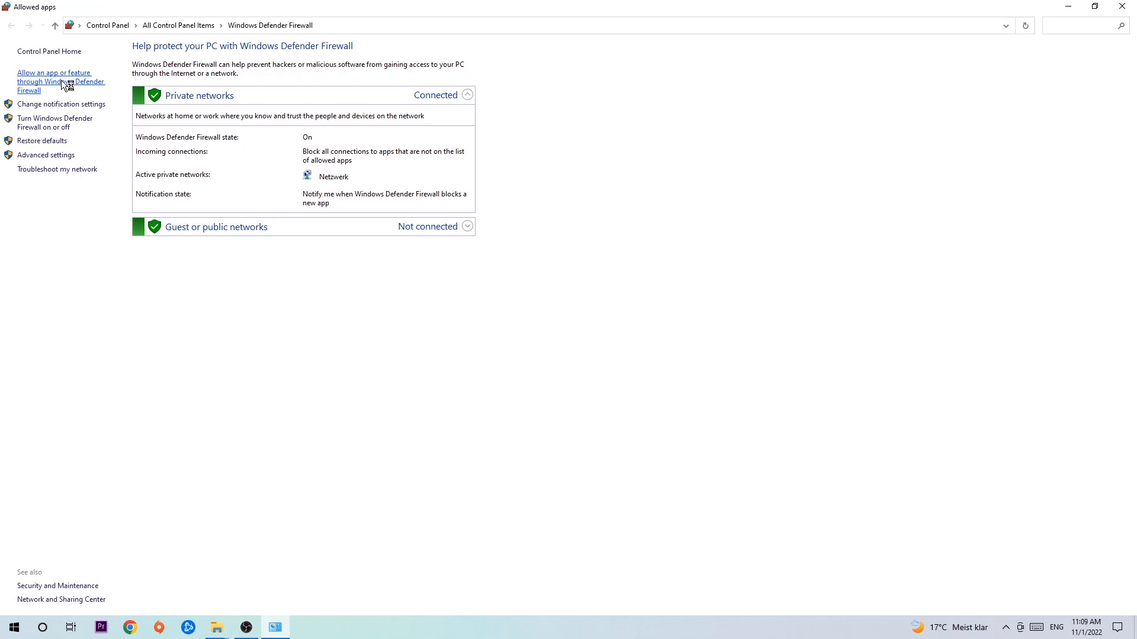
{"action": "left_click", "coordinate": [60, 82]}
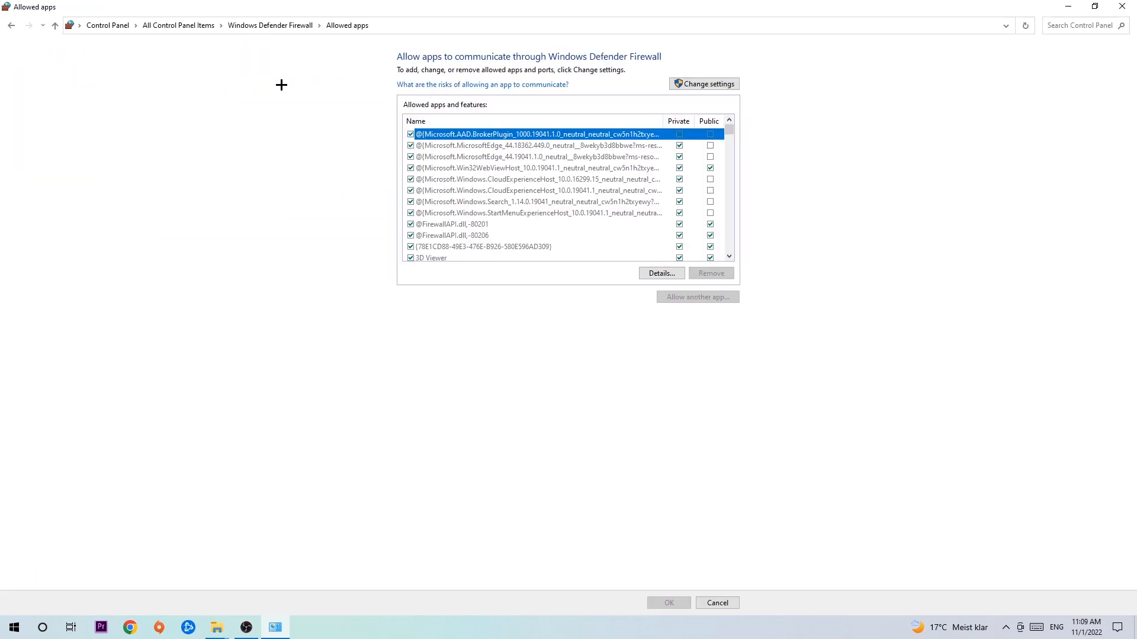
{"action": "left_click", "coordinate": [703, 82]}
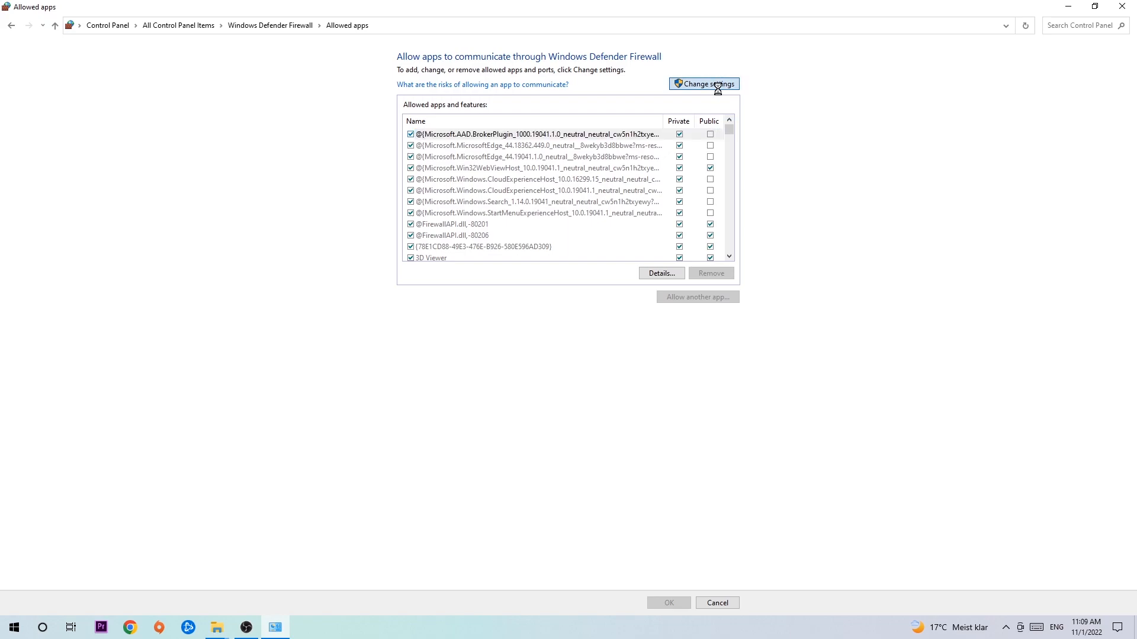
{"action": "left_click", "coordinate": [702, 83]}
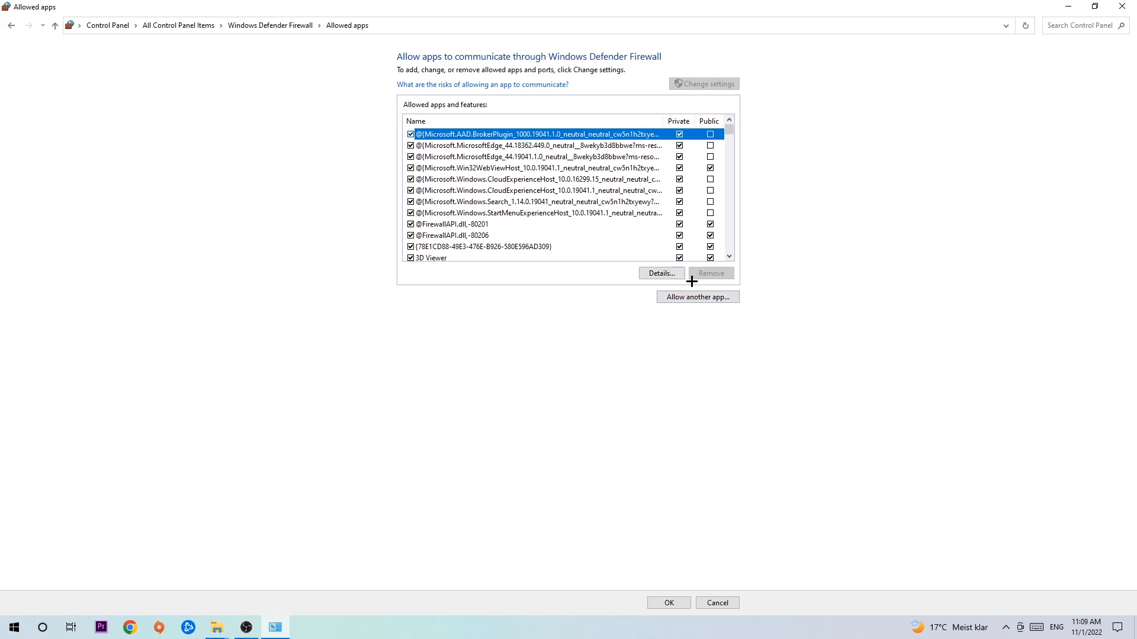
Step: Start Allow another app and browse the System32 folder for the program file
{"action": "left_click", "coordinate": [696, 296]}
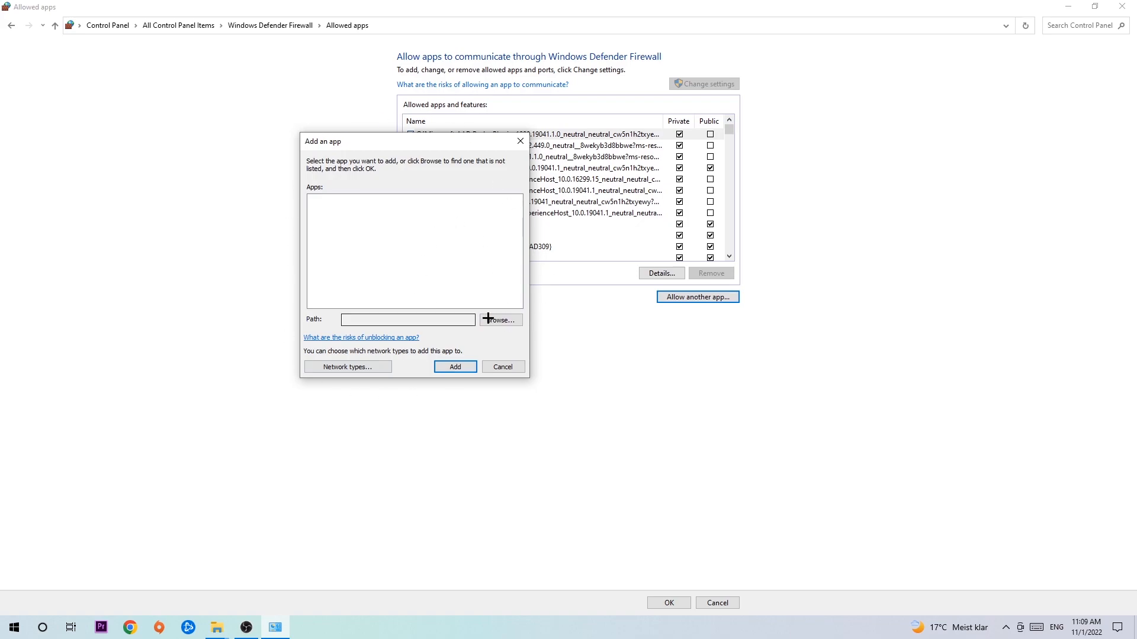
{"action": "left_click", "coordinate": [500, 320]}
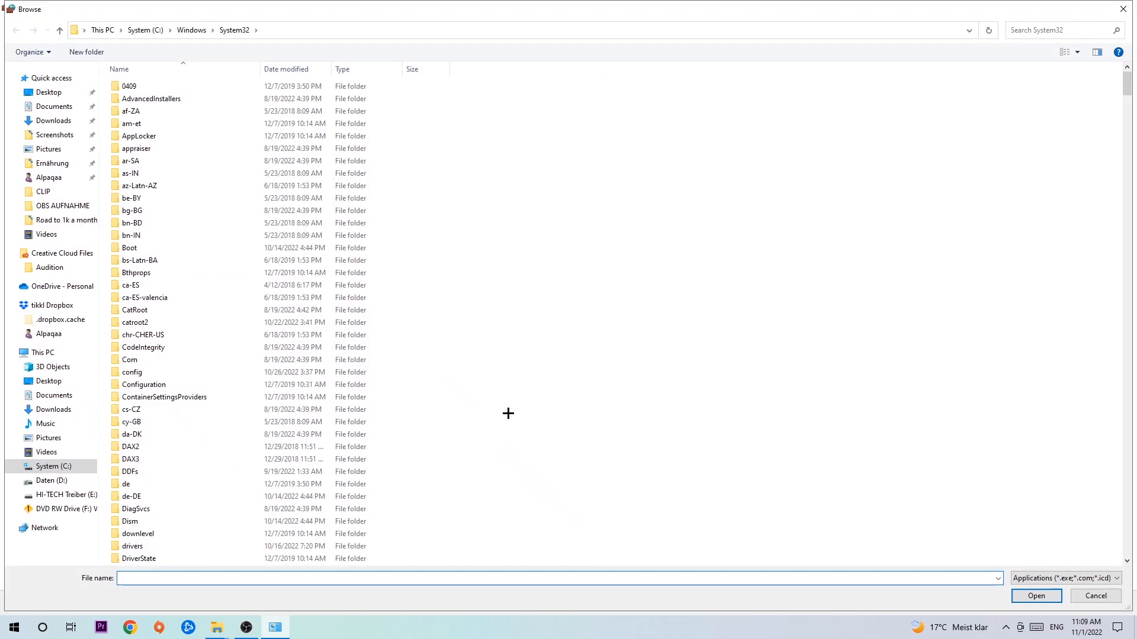
{"action": "mouse_move", "coordinate": [499, 406]}
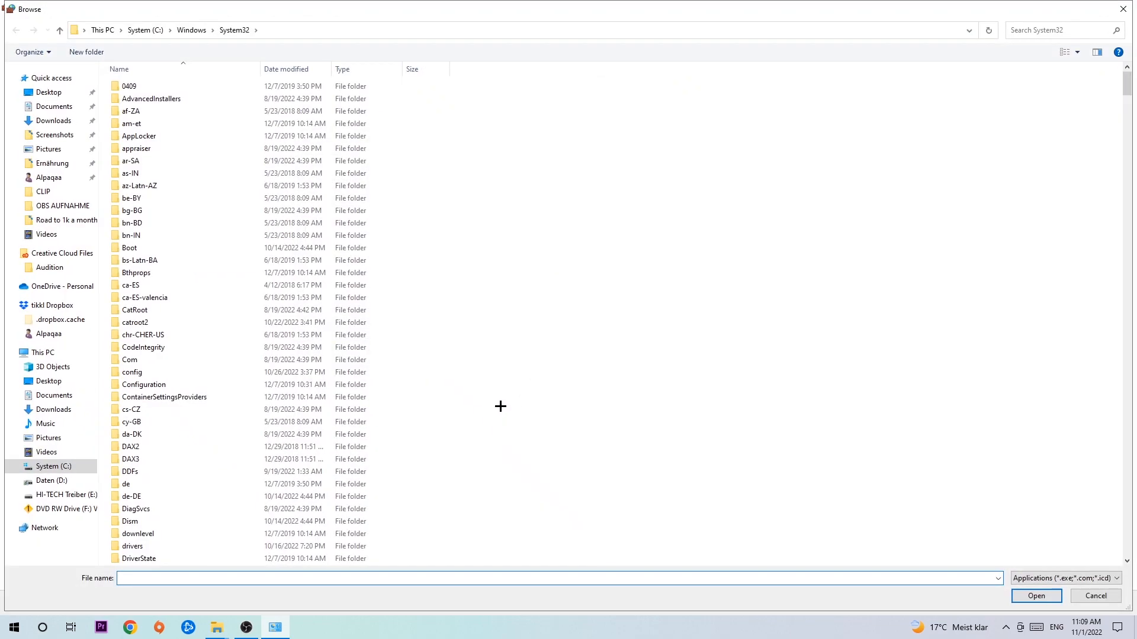
{"action": "mouse_move", "coordinate": [488, 396]}
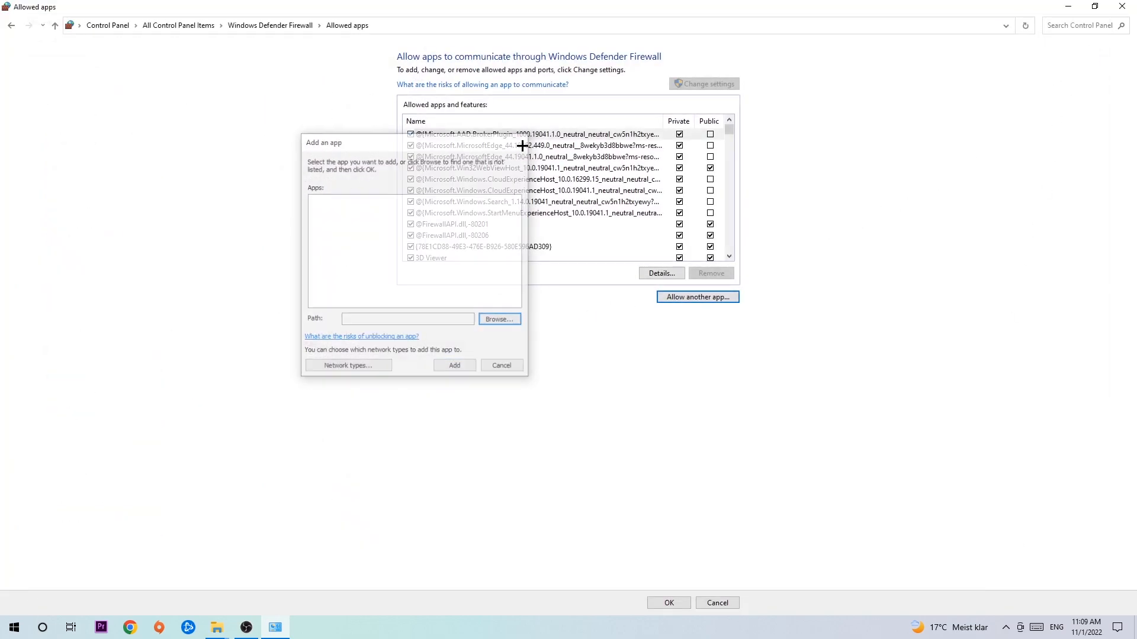
Step: Close the firewall settings window, returning to the desktop
{"action": "left_click", "coordinate": [499, 365]}
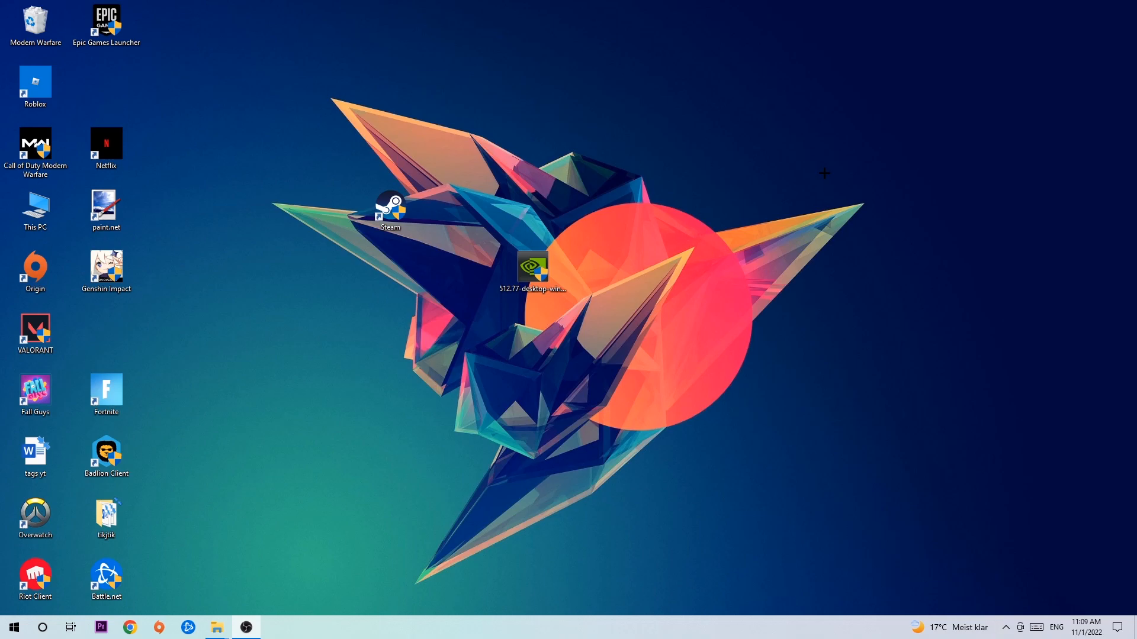
{"action": "mouse_move", "coordinate": [778, 165]}
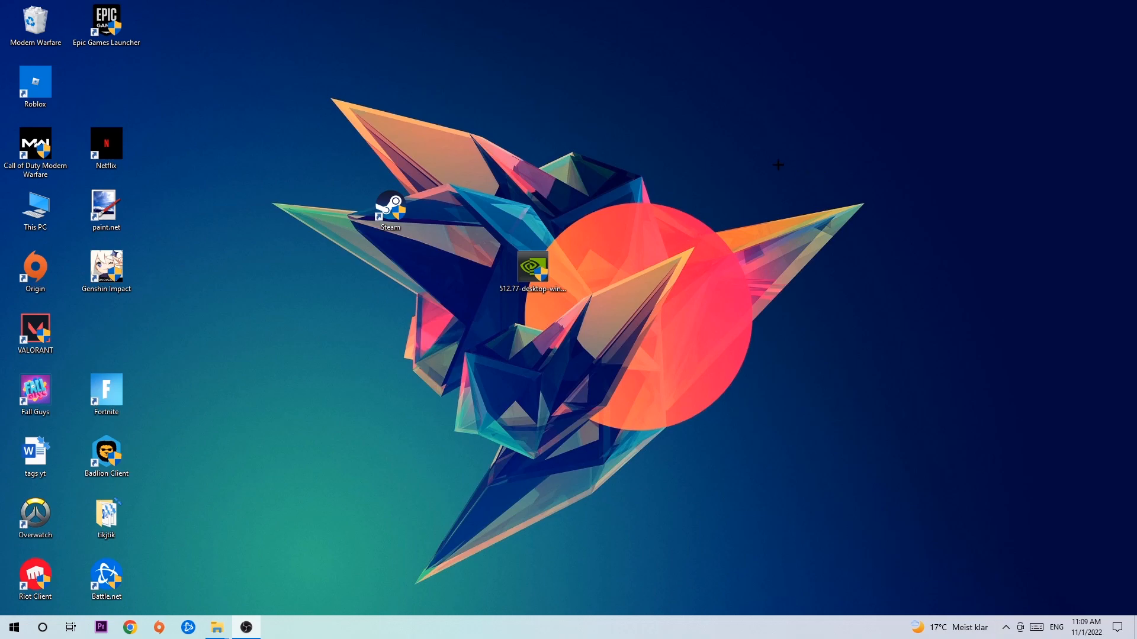